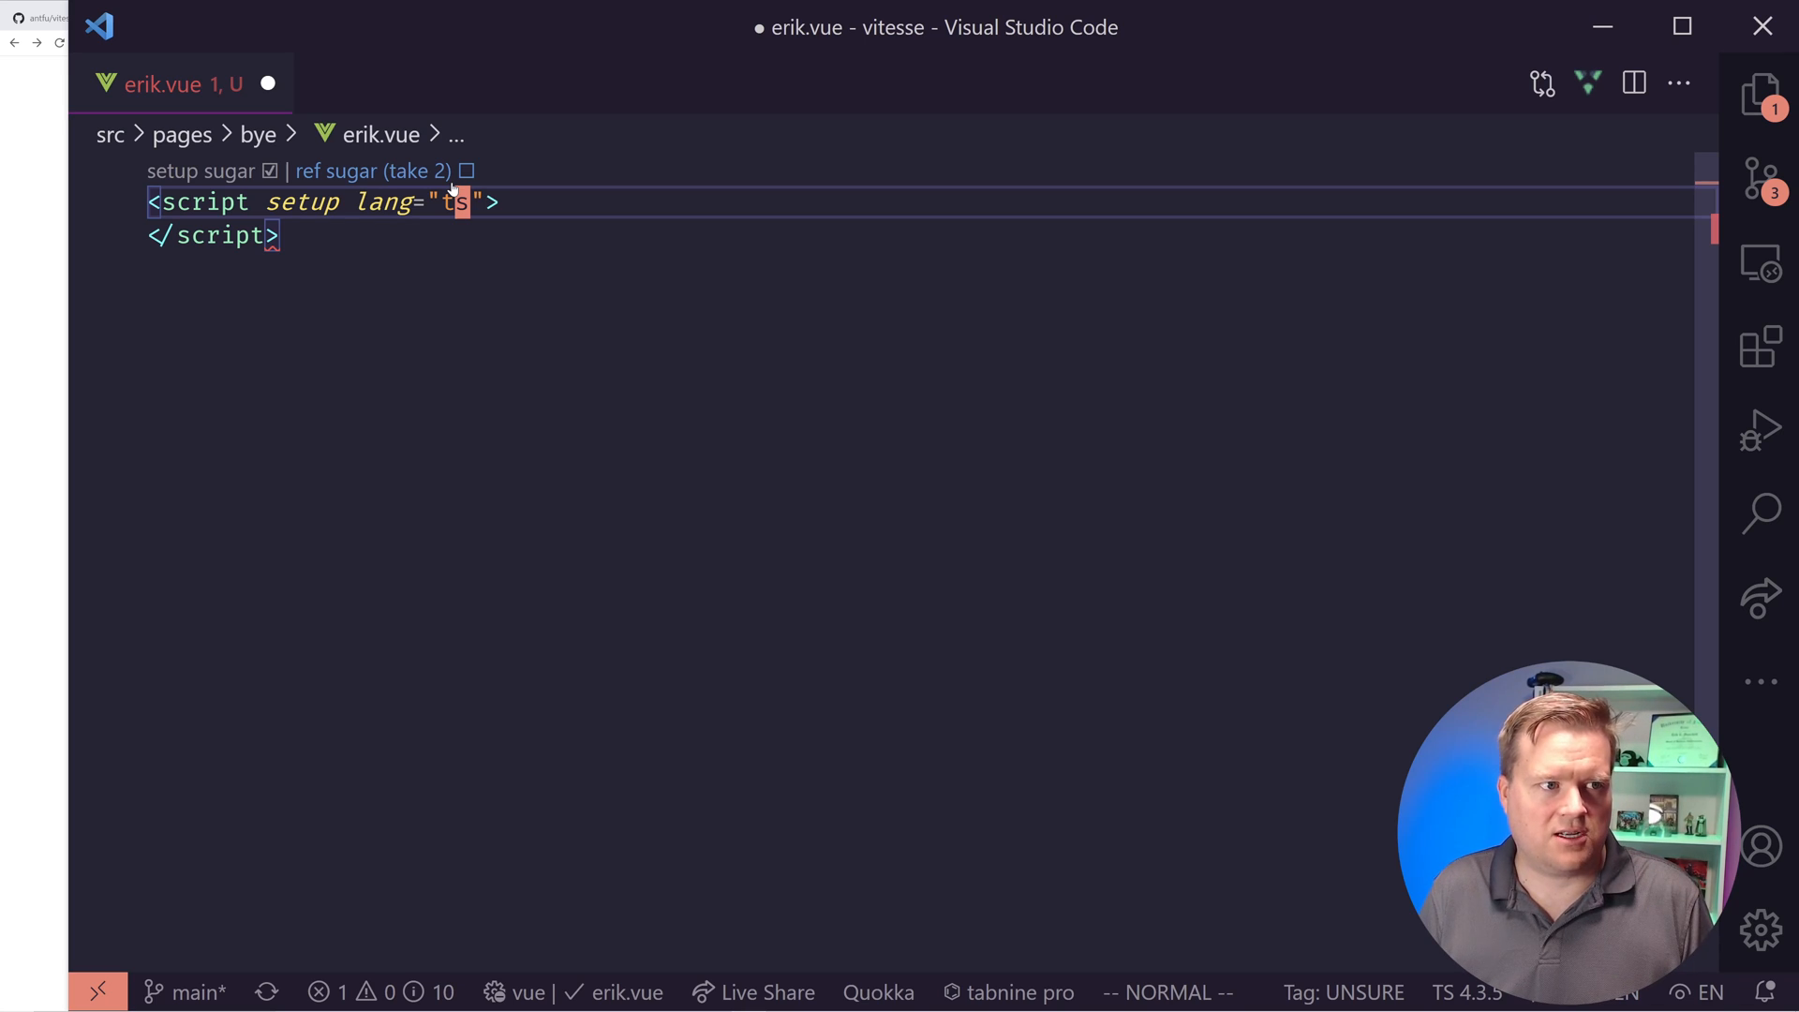
- Begin a const declaration inside erik.vue's TypeScript setup script
{"action": "type", "text": "const"}
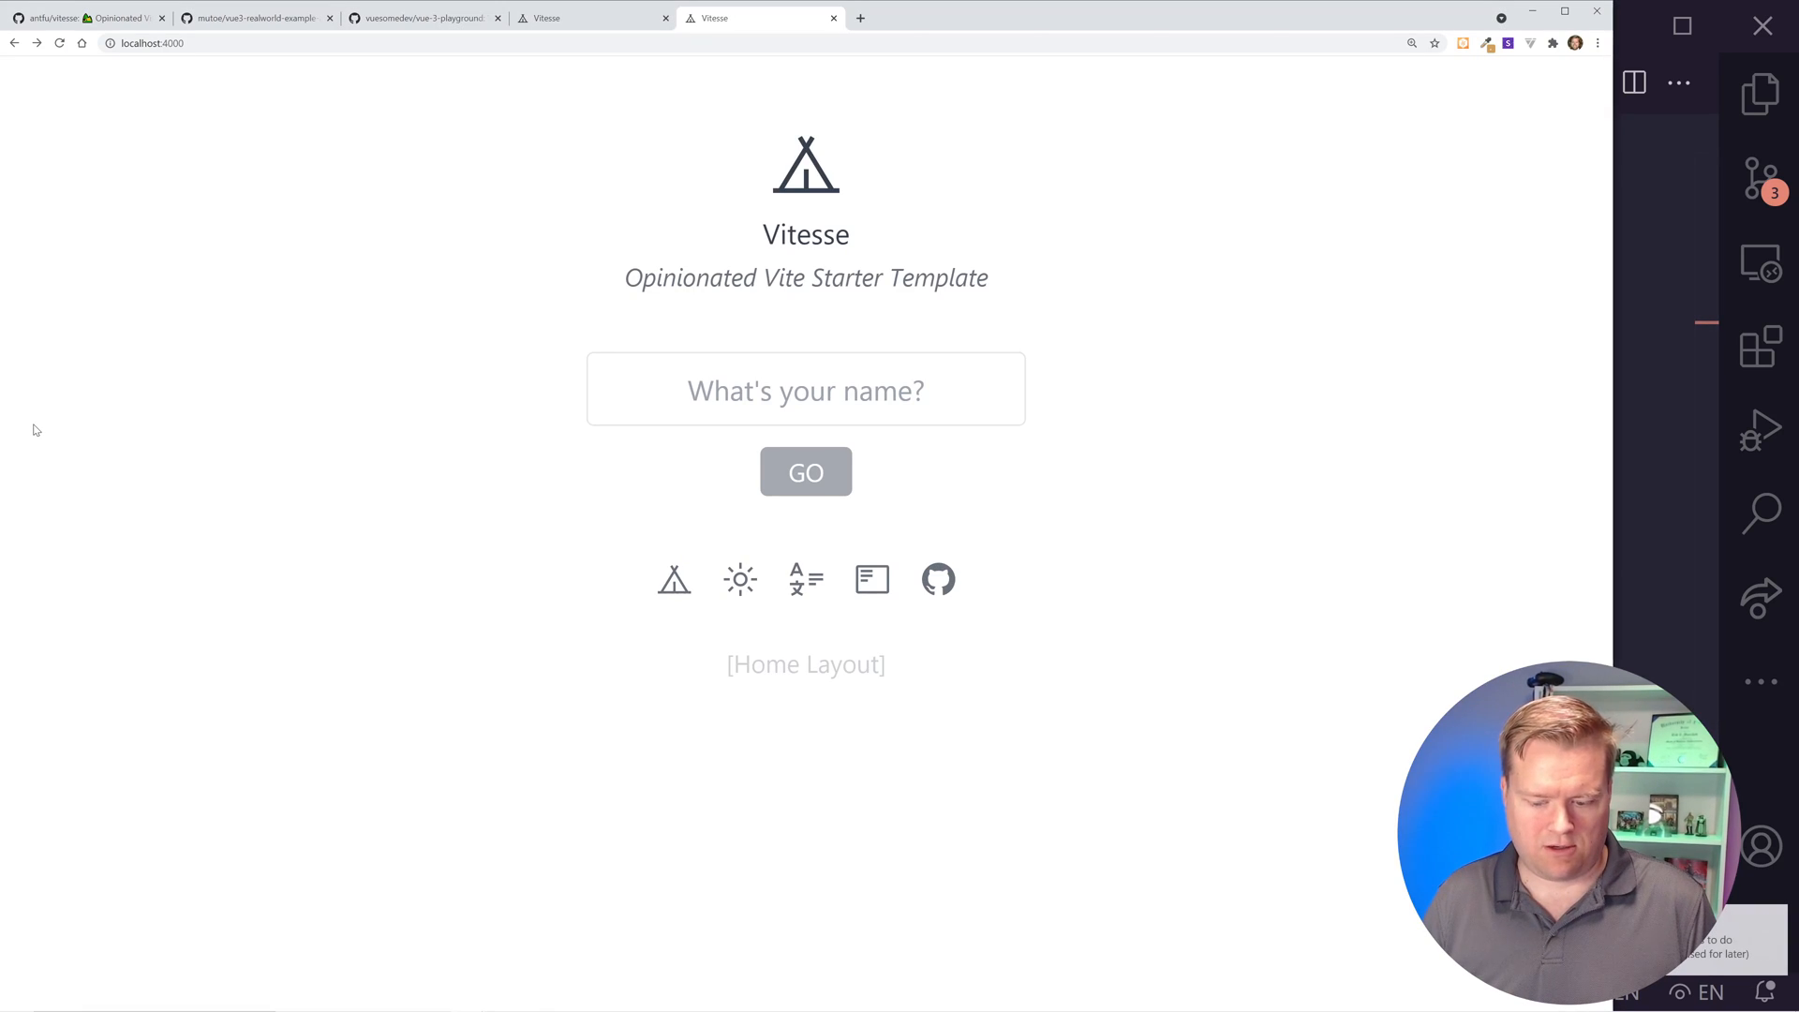
- View the Vitesse starter app running at localhost:4000 in Chrome
{"action": "left_click", "coordinate": [806, 471]}
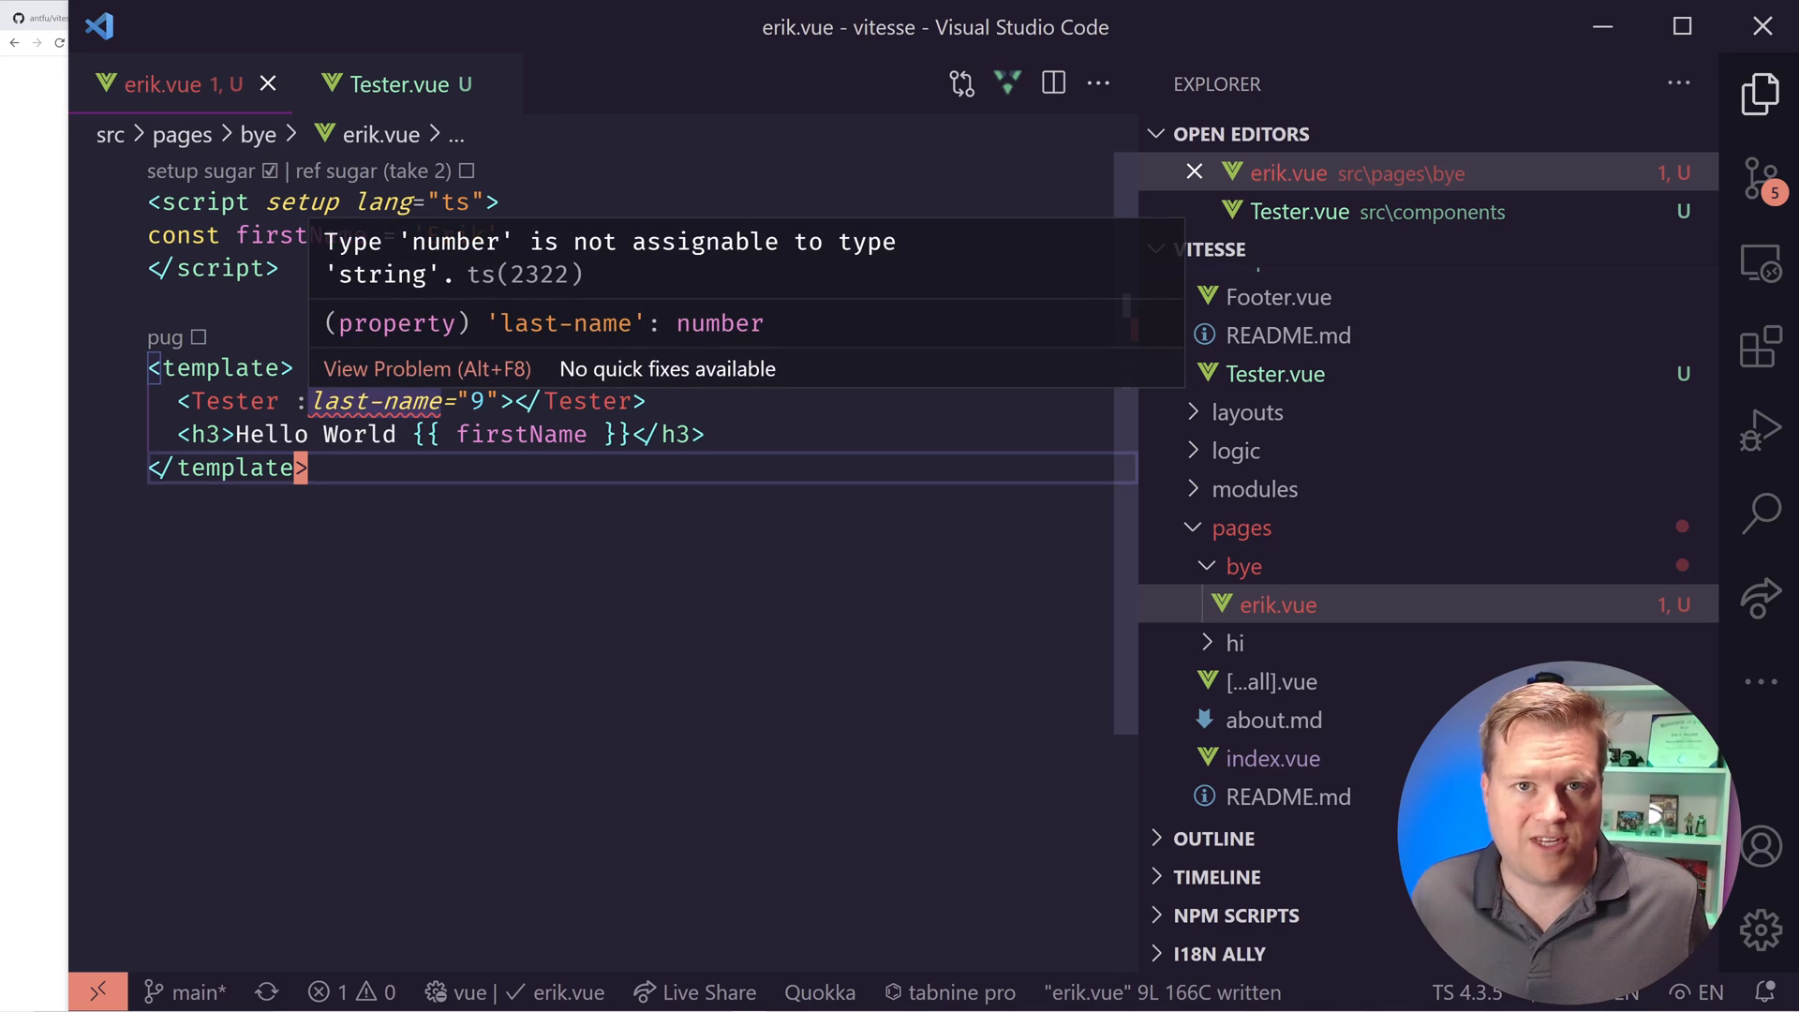
- Begin an import { useI18n } statement in erik.vue's script
{"action": "type", "text": "import {useI18n }"}
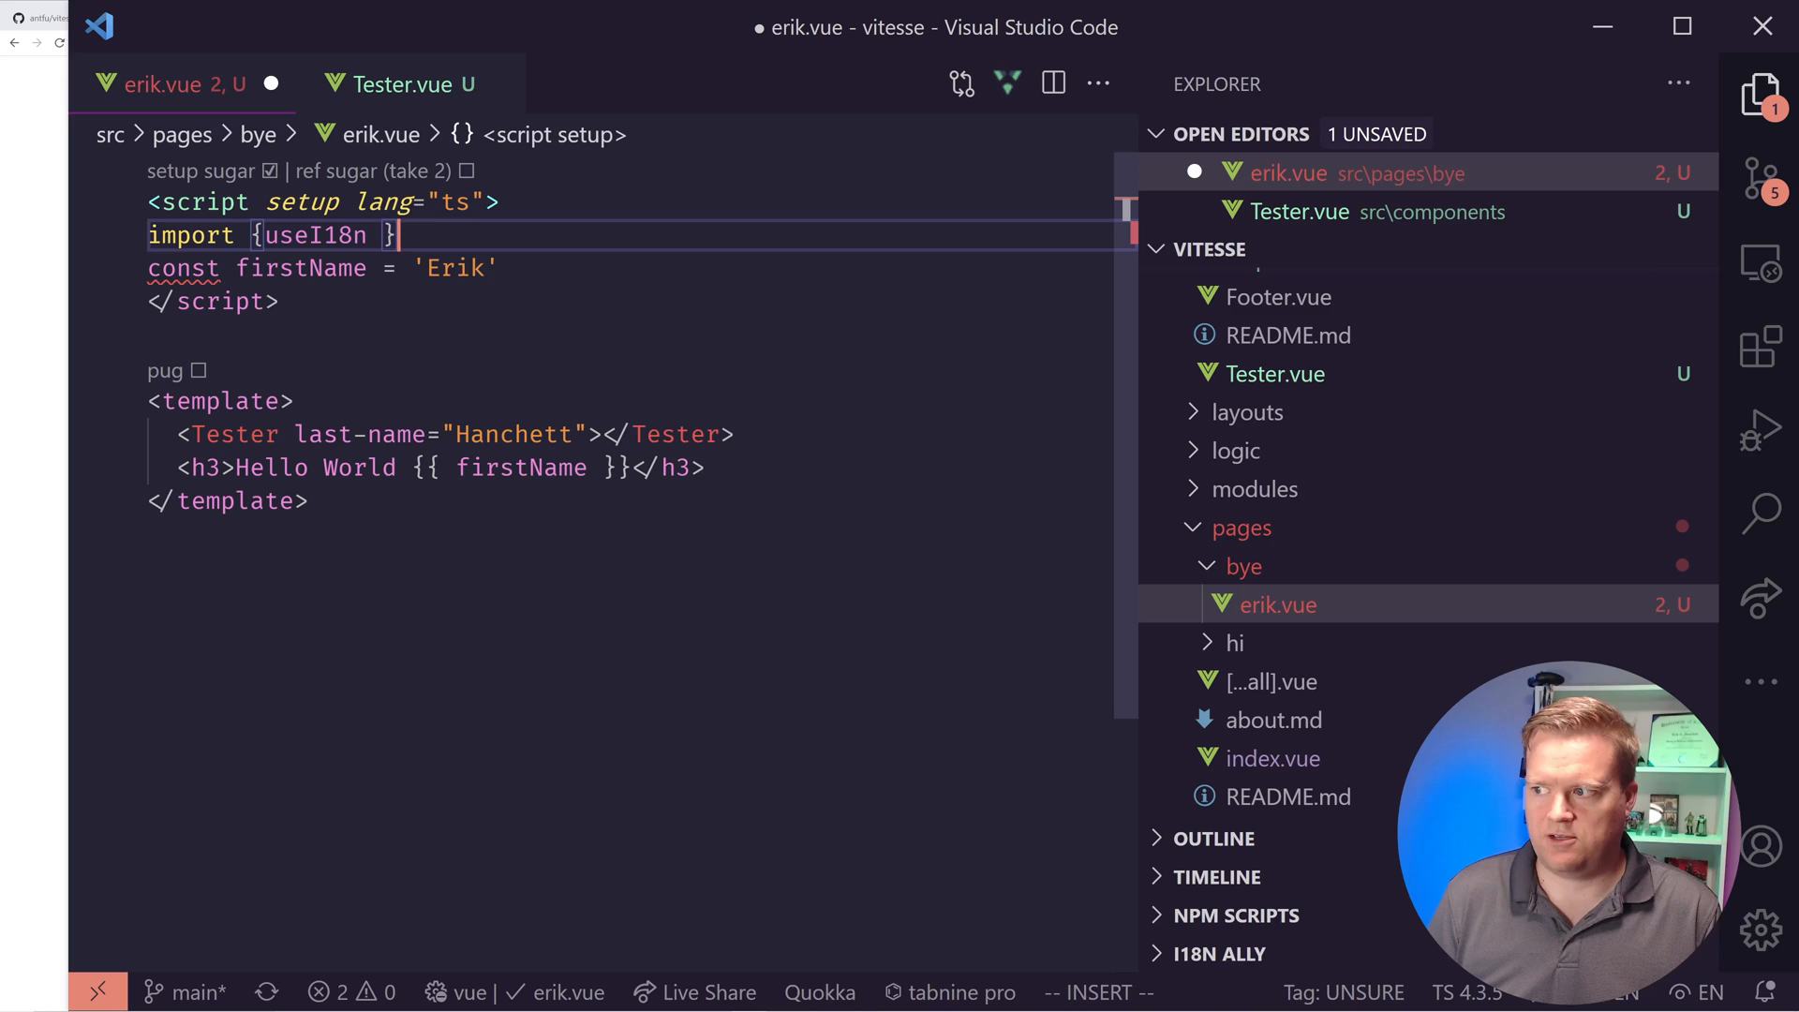
- Finish the useI18n setup with an h5 calling t, then view locales/en.yml
{"action": "left_click", "coordinate": [1242, 440]}
{"action": "type", "text": "<h5>{{ t('')}}</h5>"}
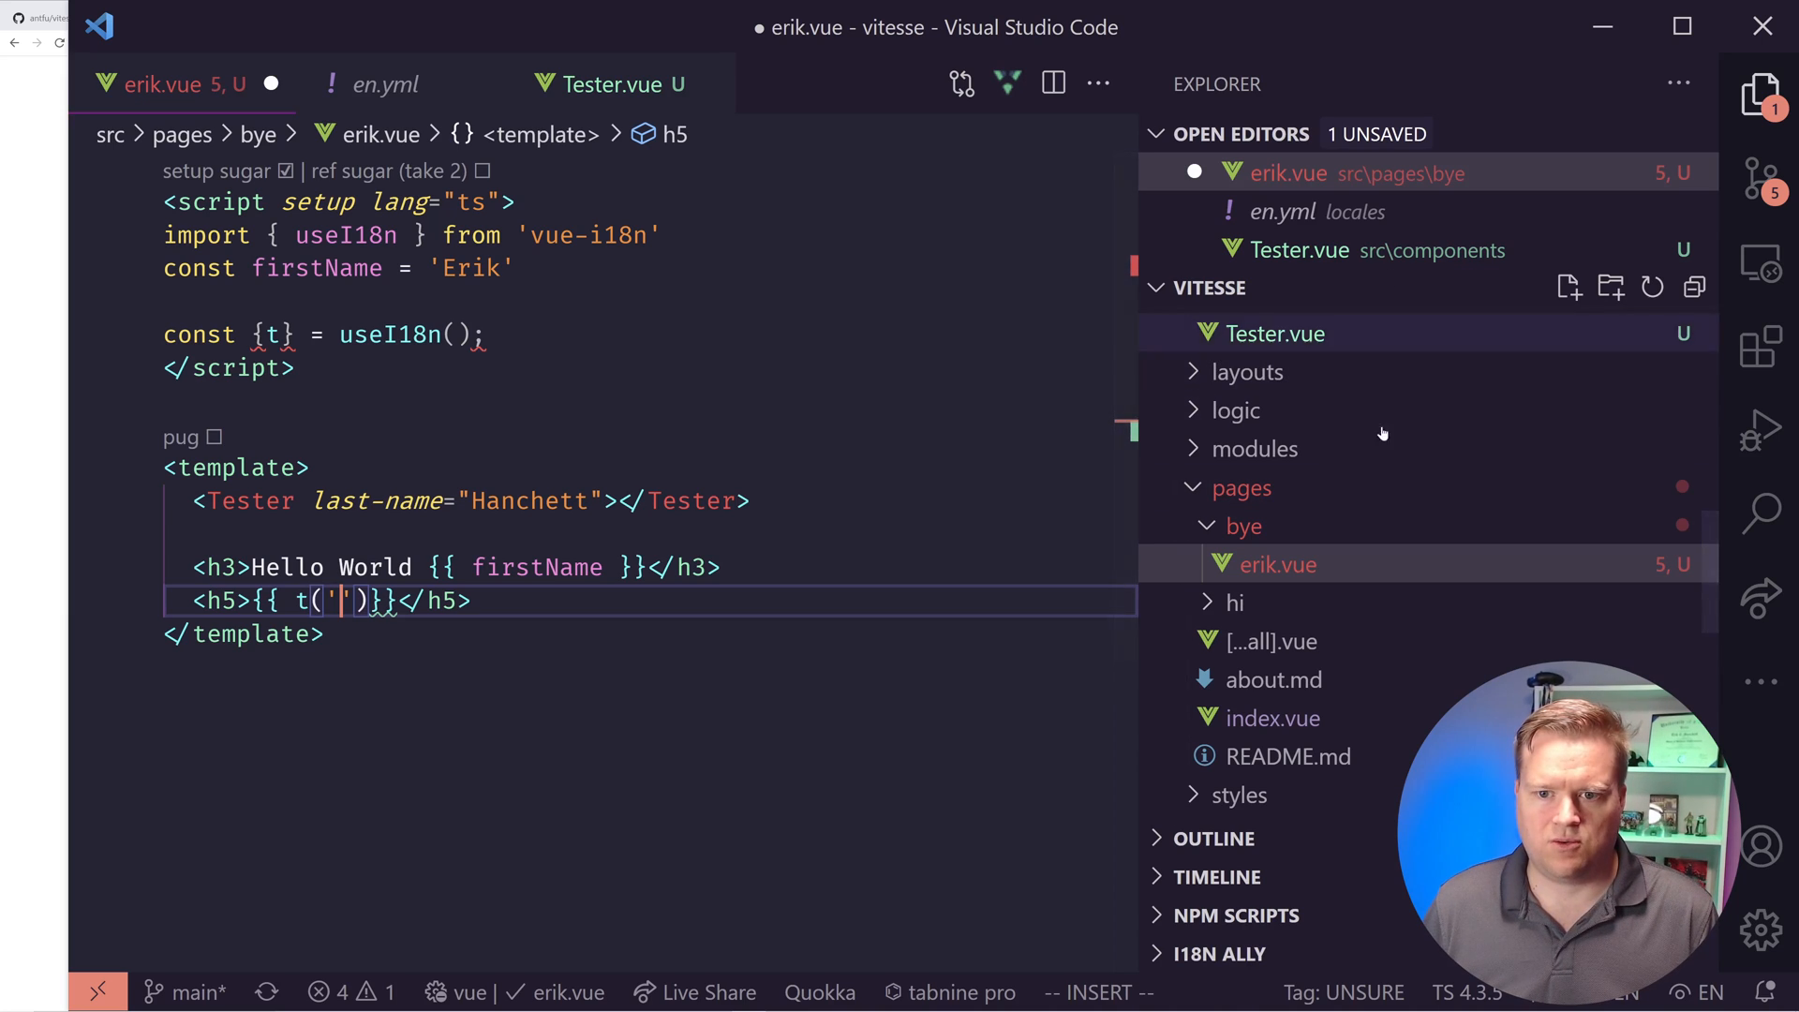
{"action": "left_click", "coordinate": [384, 83]}
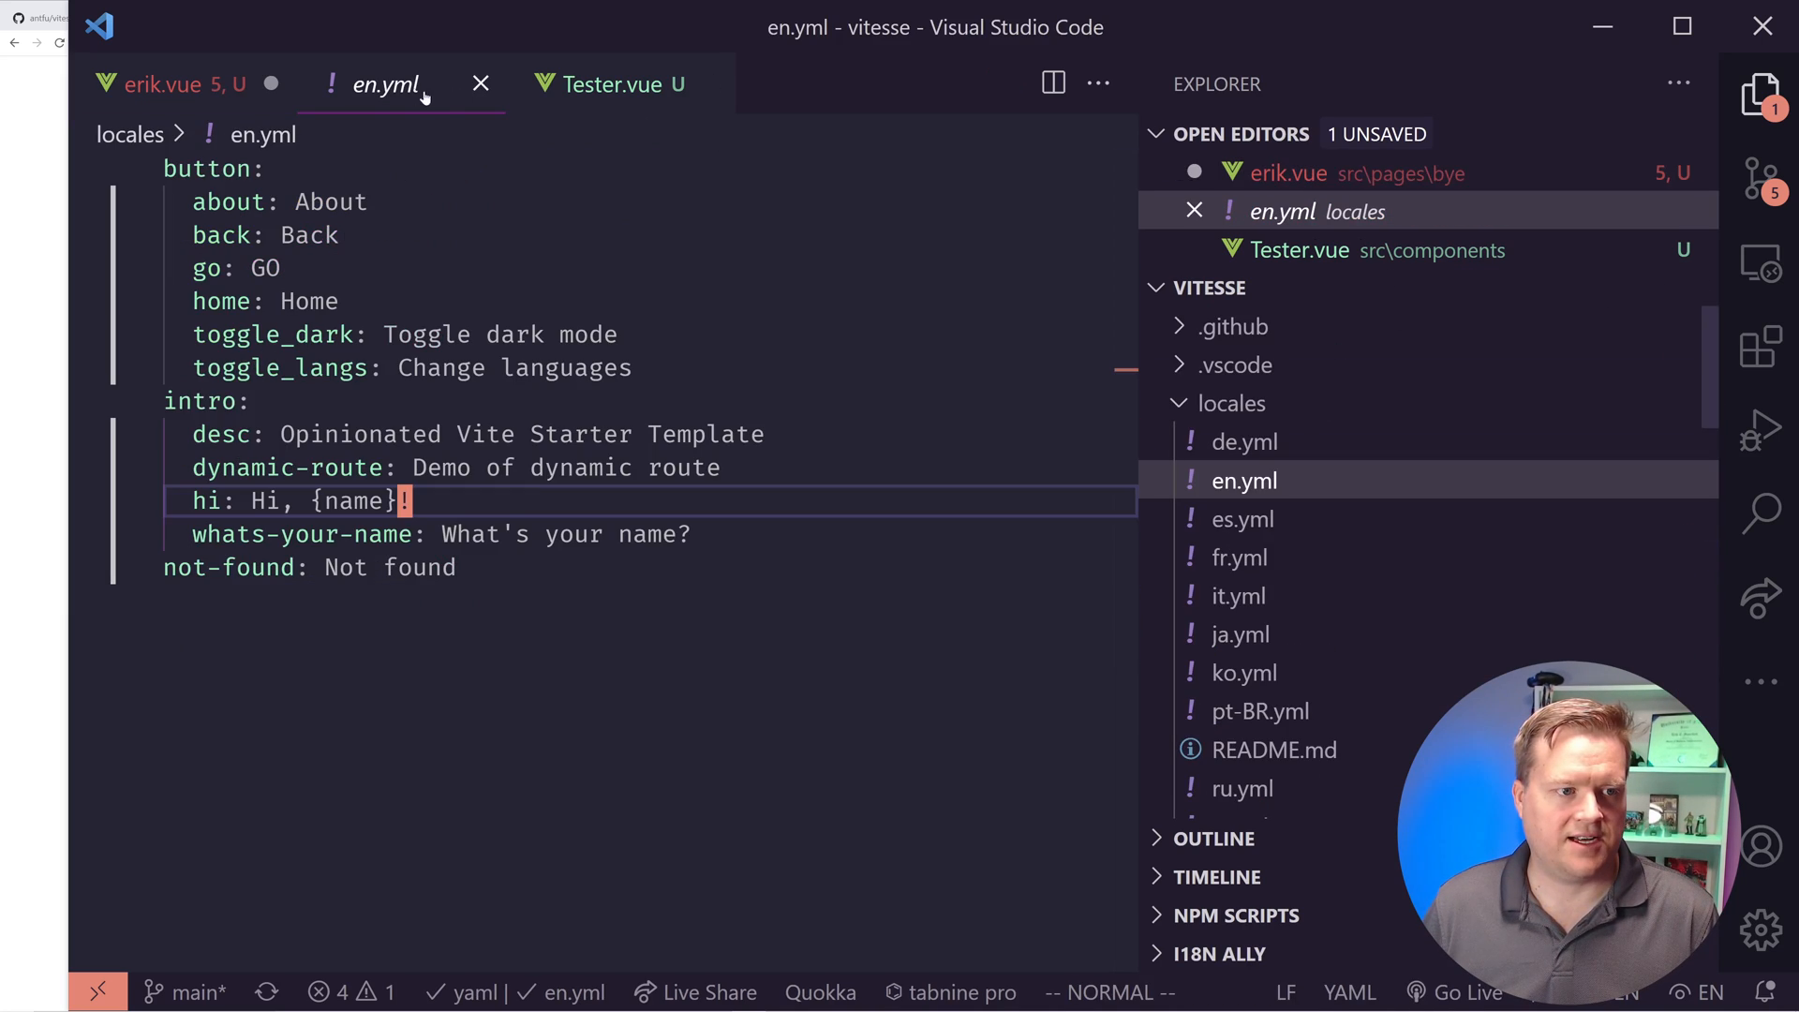
- Return to erik.vue to pass an English locale key to t() in the h5
{"action": "left_click", "coordinate": [612, 84]}
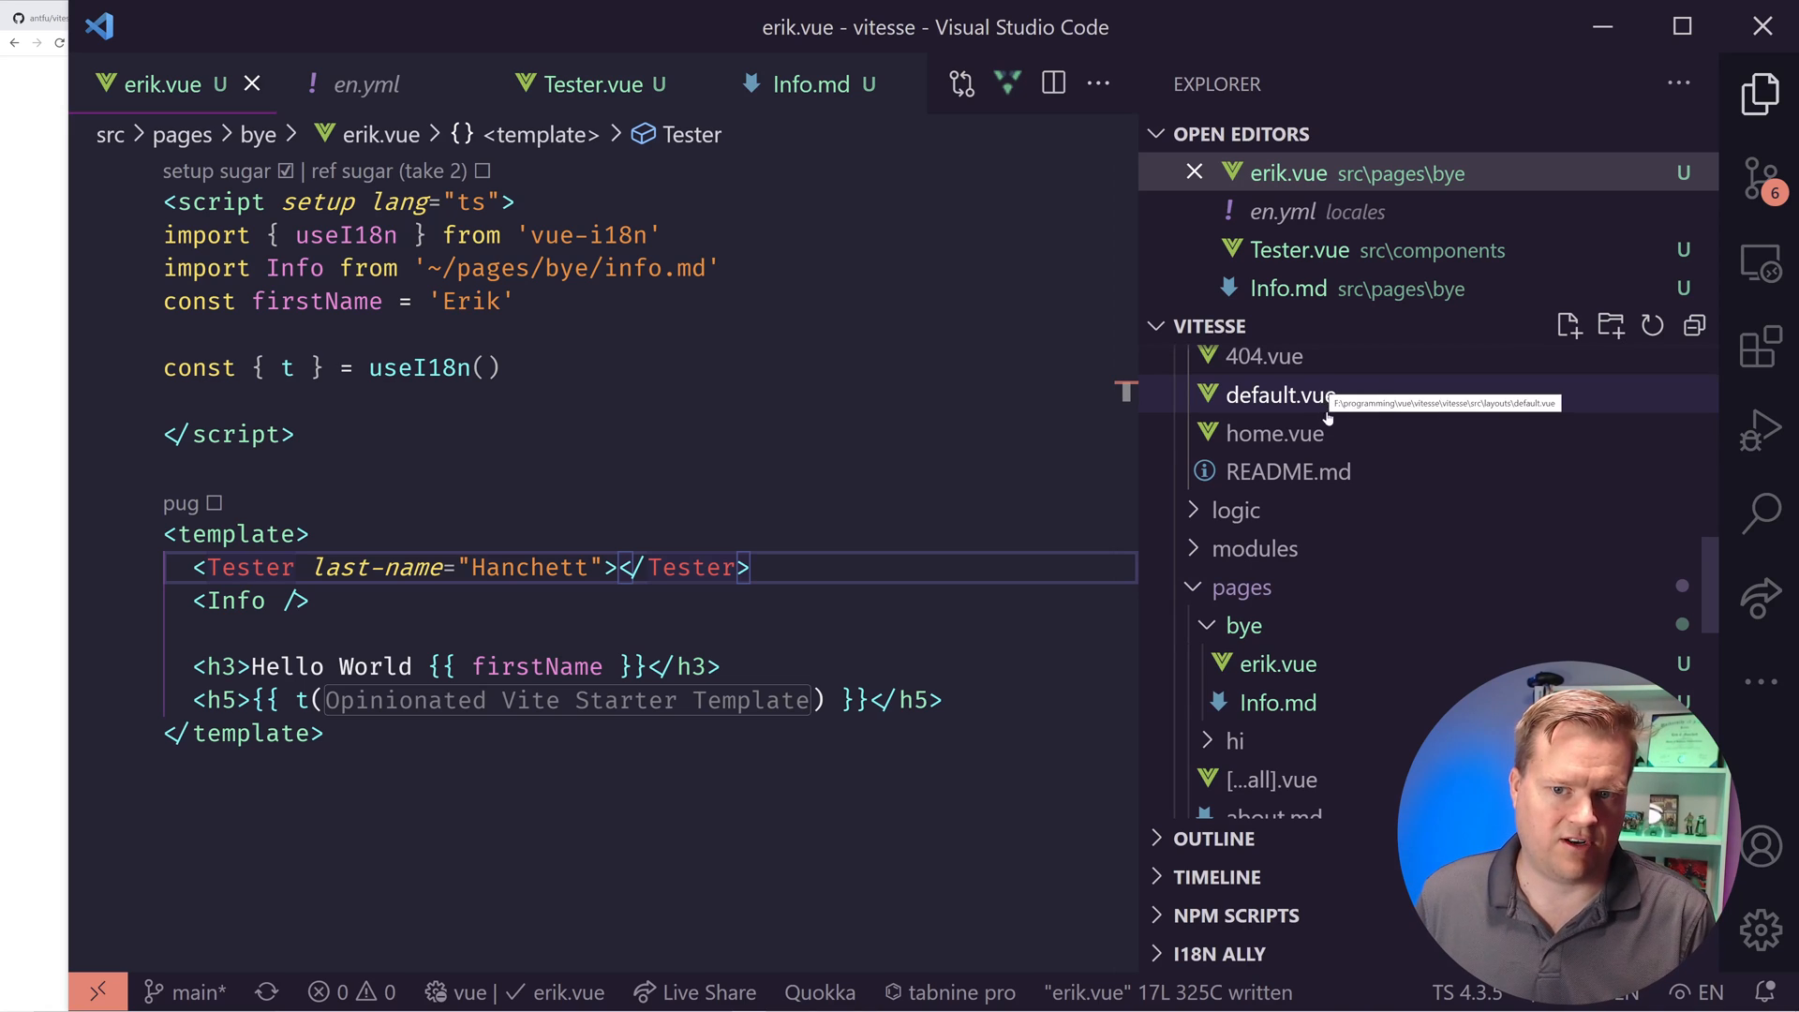
- Save erik.vue with <Tester last-name="Hanchett"> above the Info content
{"action": "left_click", "coordinate": [1281, 394]}
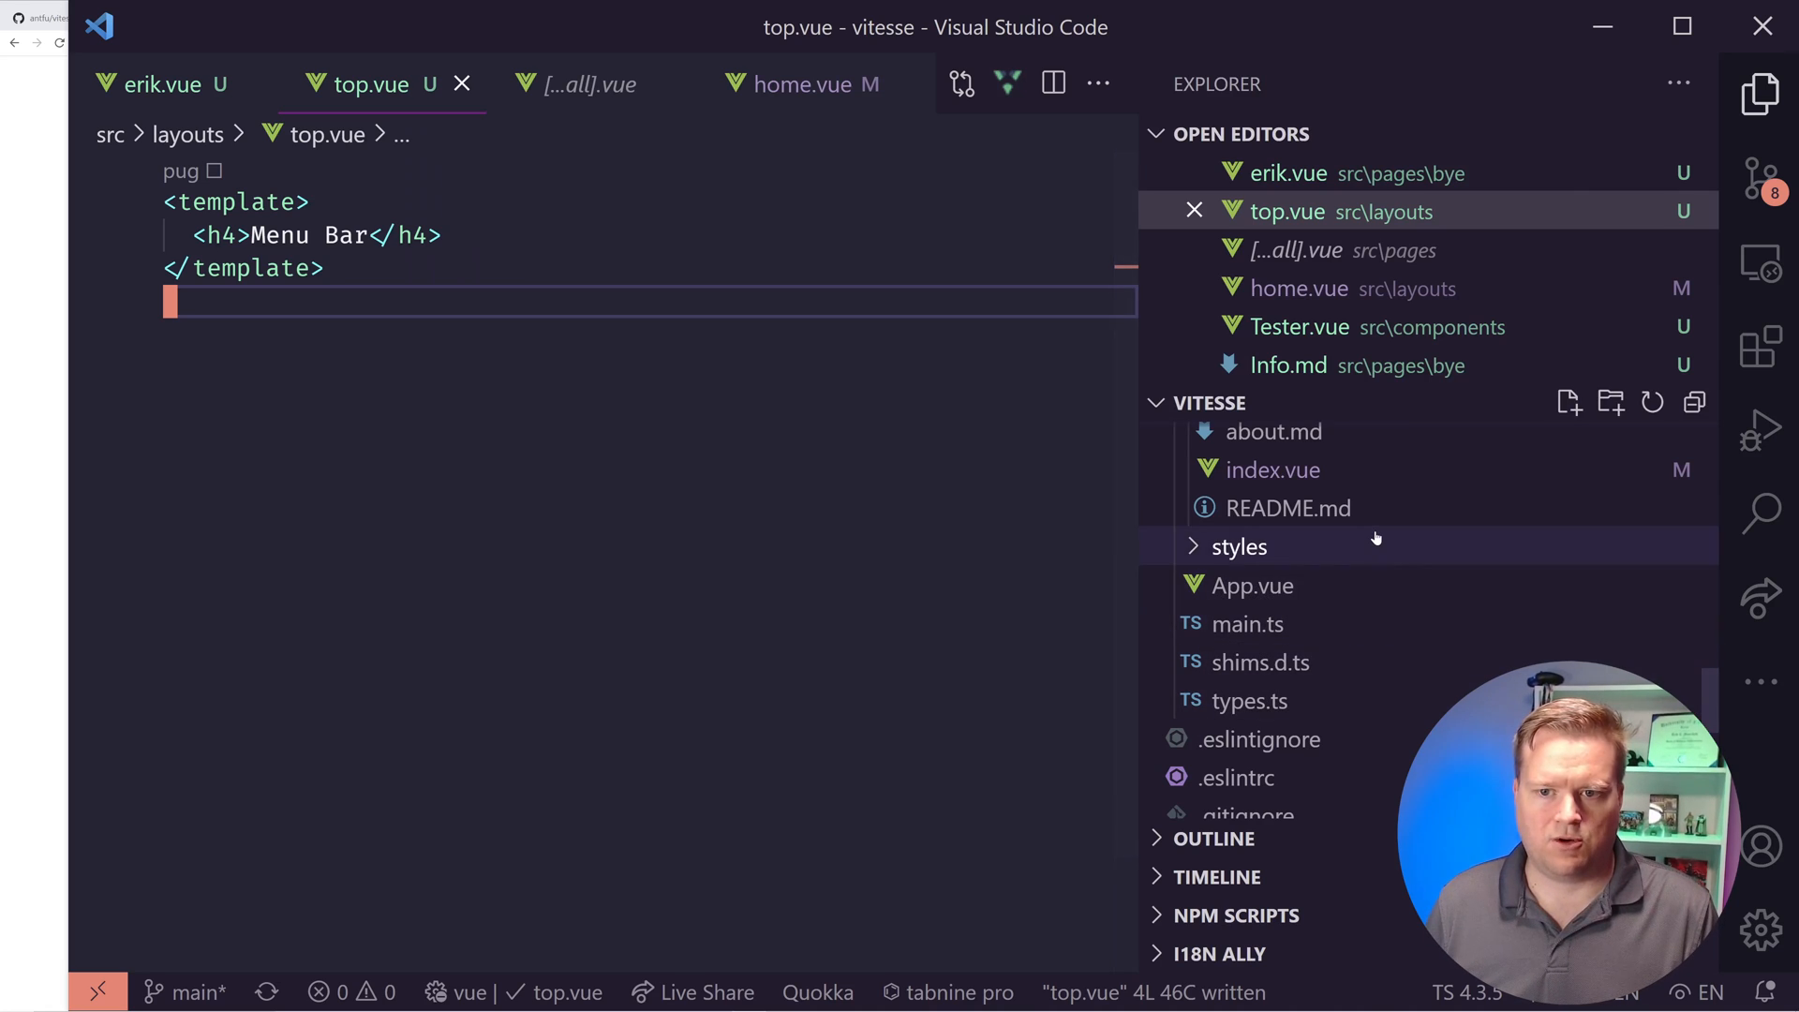
- Add a YAML route block with meta: layout: to erik.vue, then view top.vue
{"action": "left_click", "coordinate": [178, 83]}
{"action": "type", "text": "layout:"}
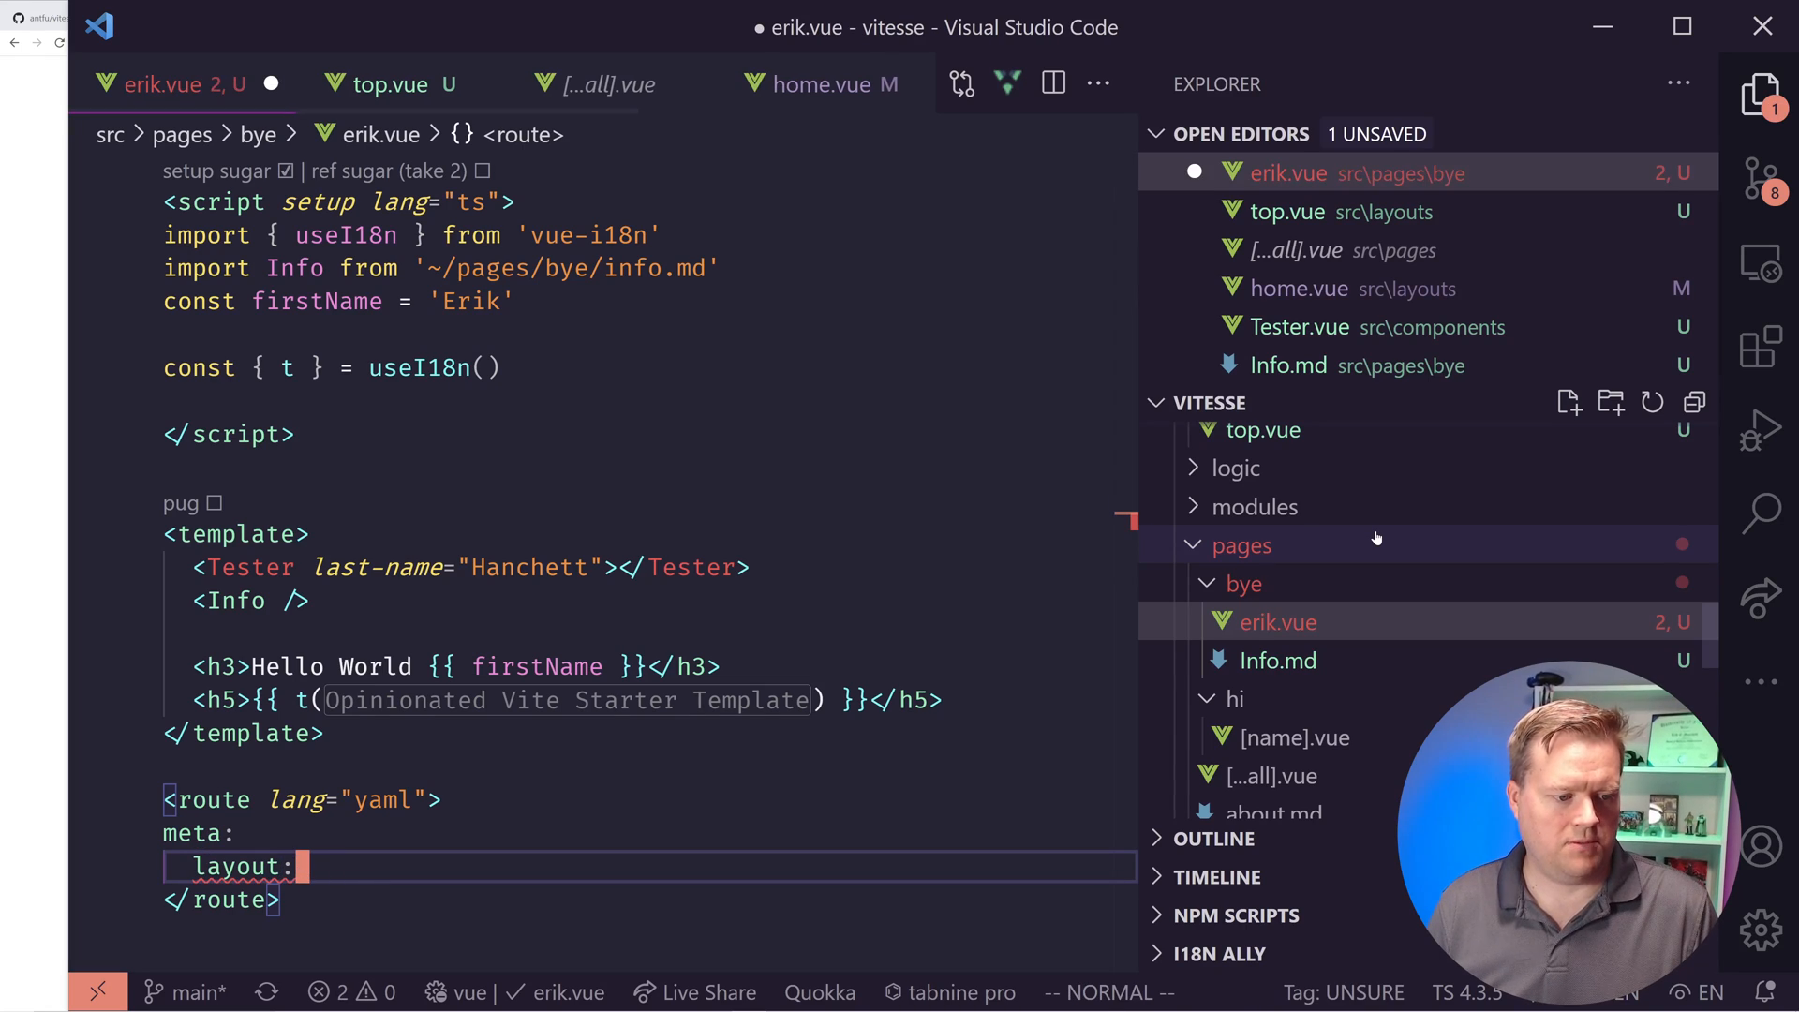
{"action": "left_click", "coordinate": [373, 83]}
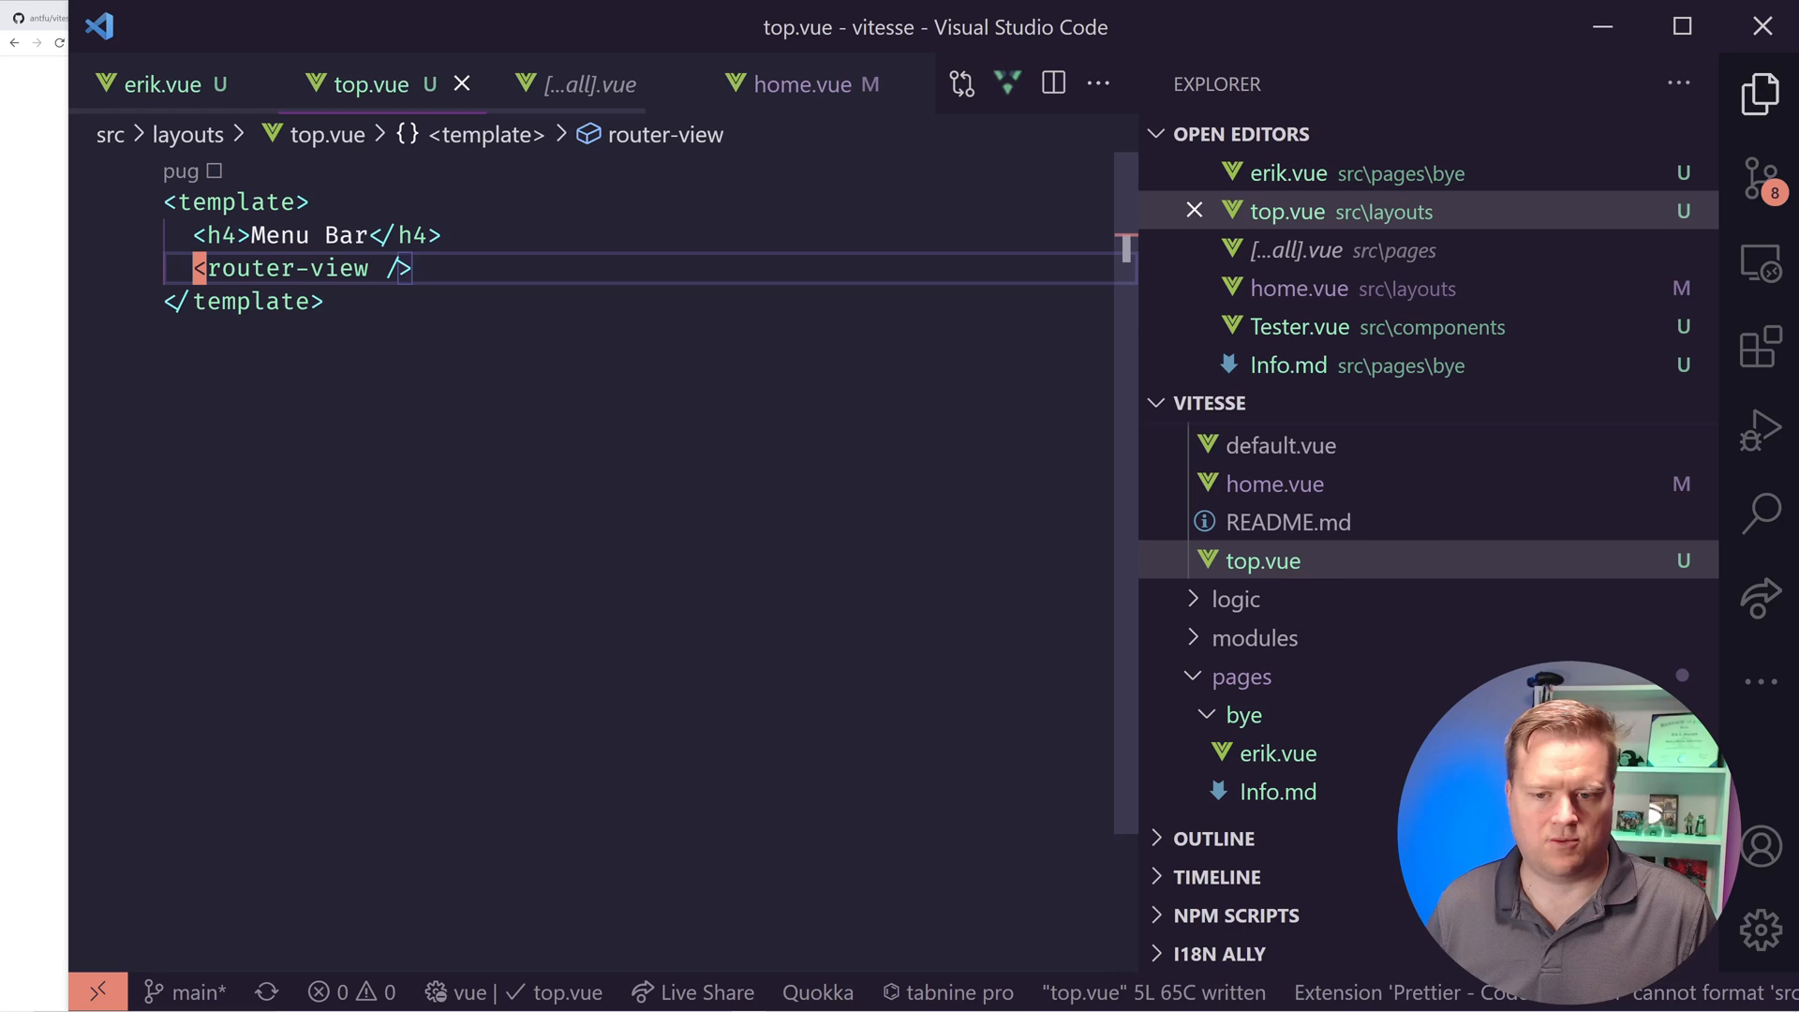
- Check the Command Palette briefly and dismiss it
{"action": "key", "text": "Ctrl+Shift+P"}
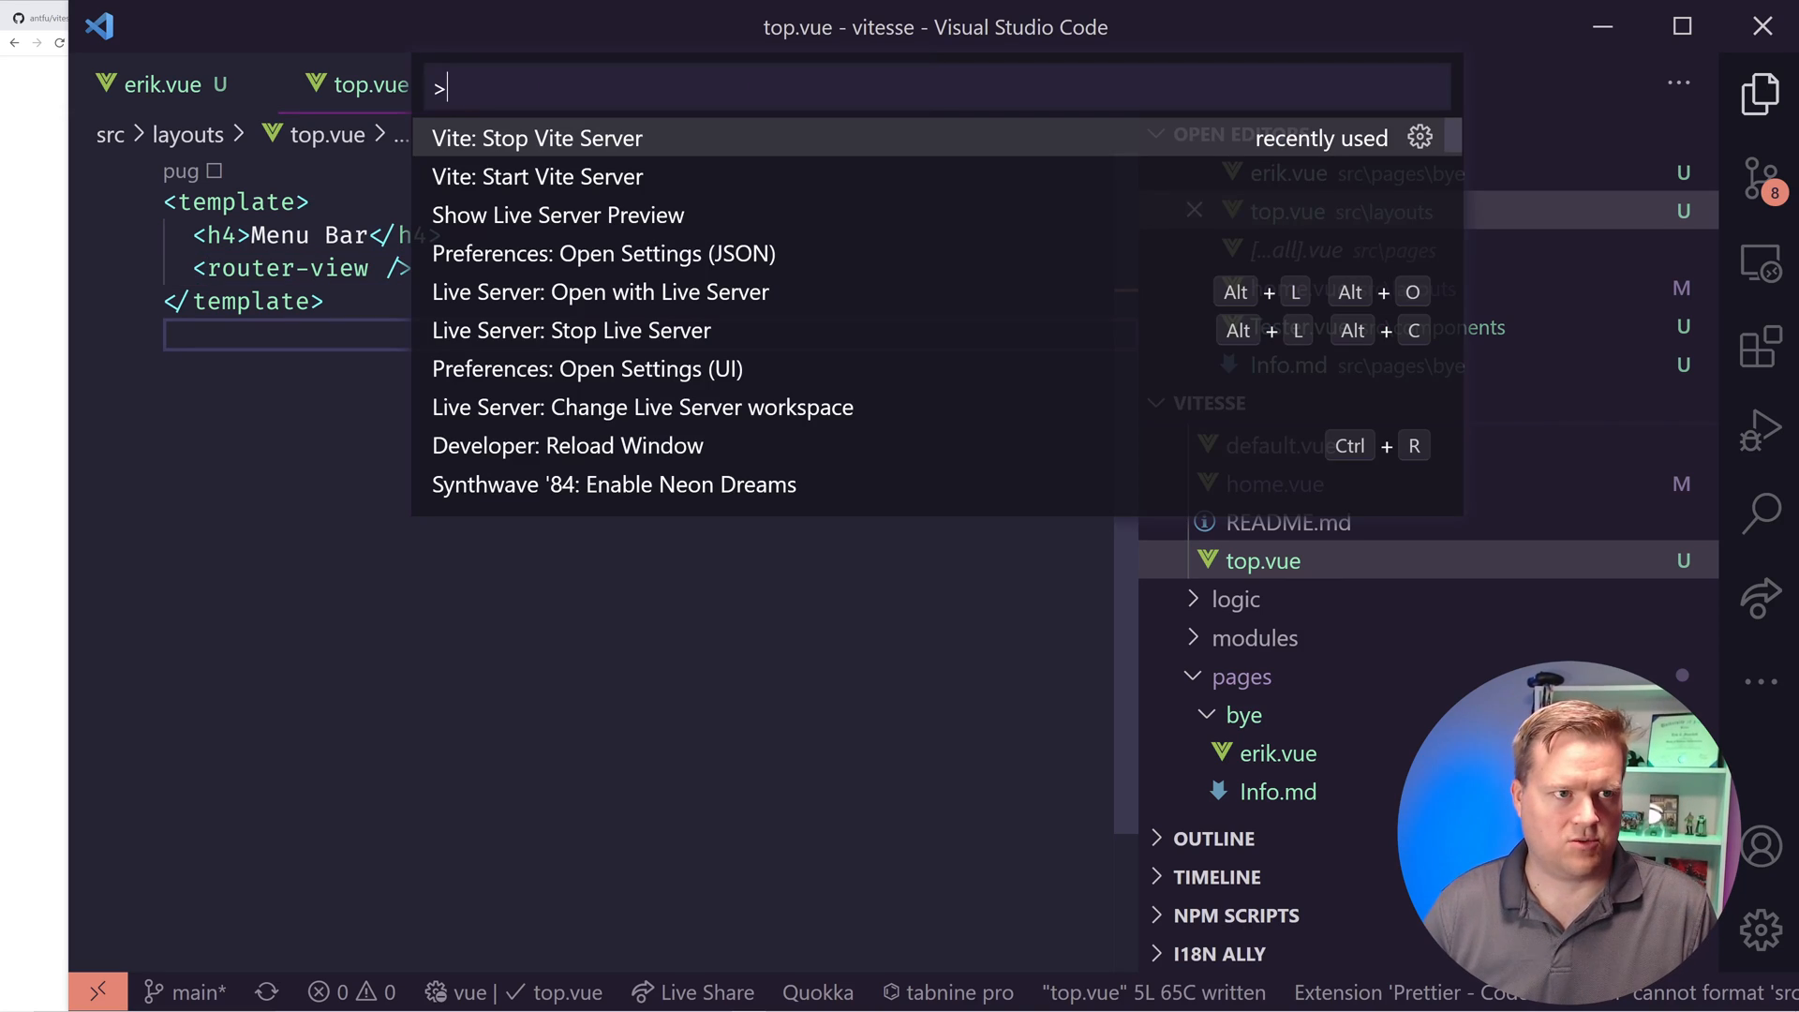
{"action": "key", "text": "Escape"}
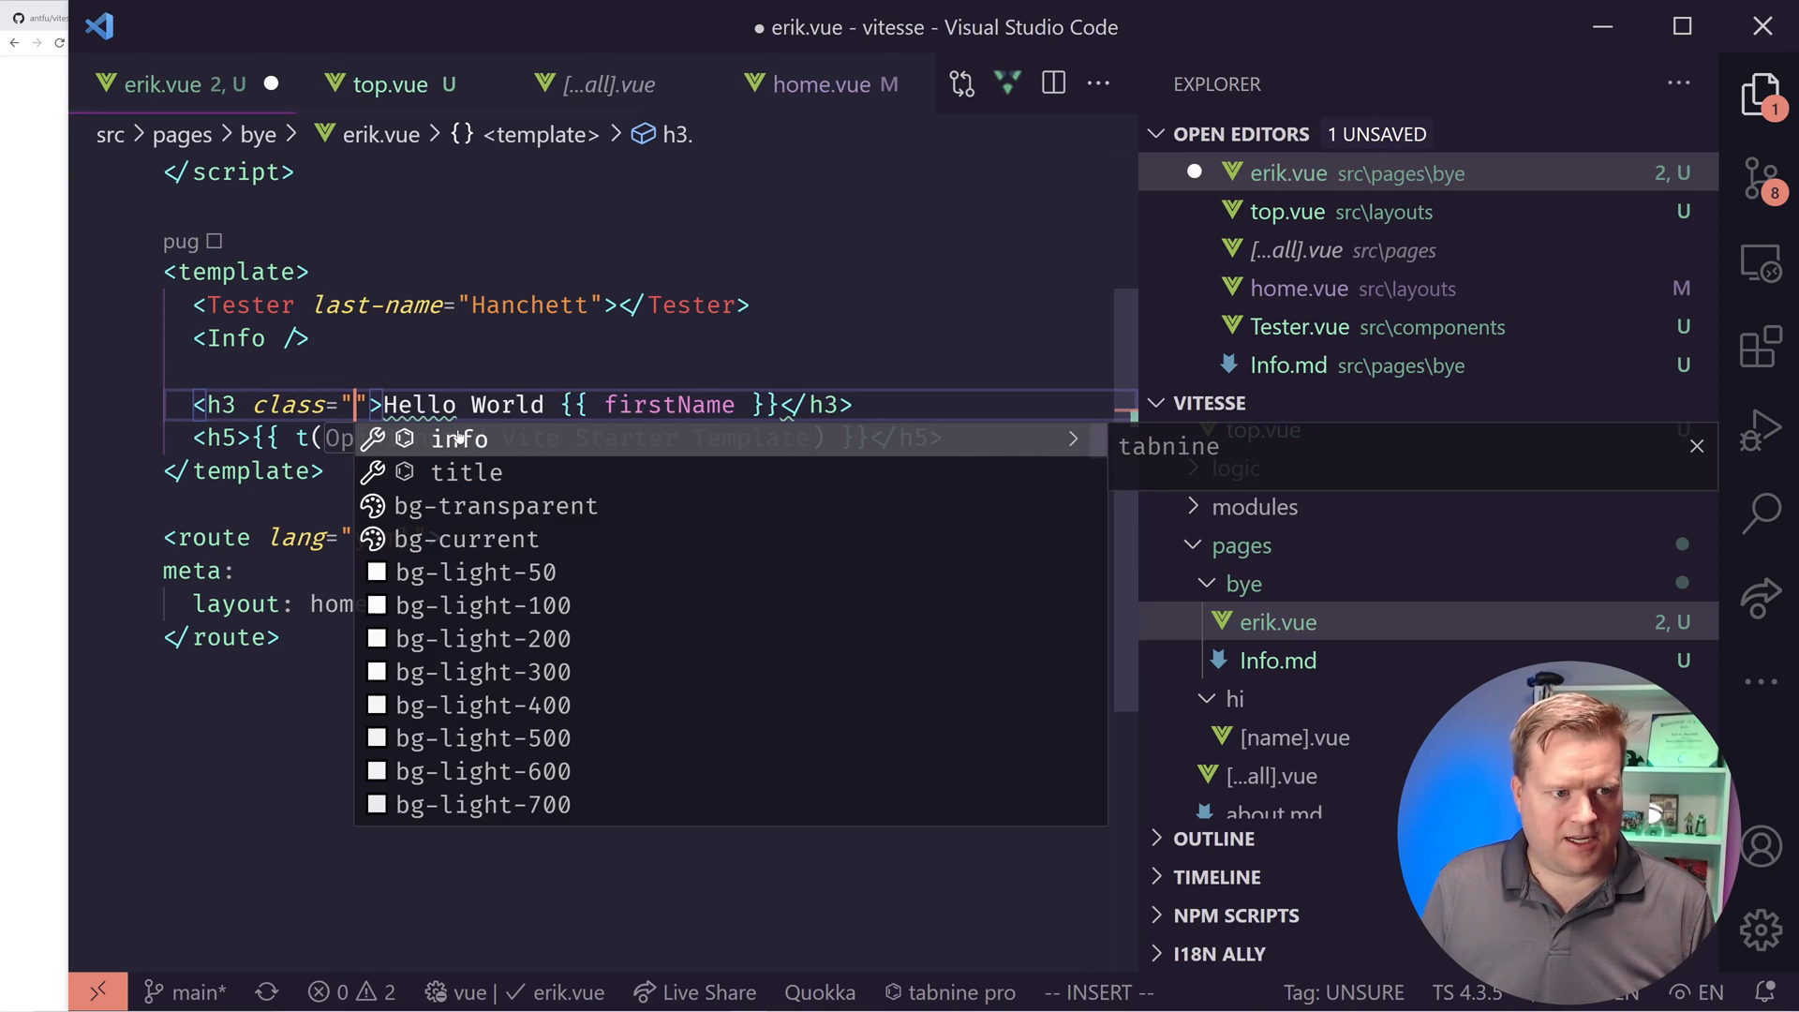
- Give the h3 Windi classes text-4xl, text-purple-700 and a rounded utility via IntelliSense
{"action": "type", "text": "text-4xl text-purple-700"}
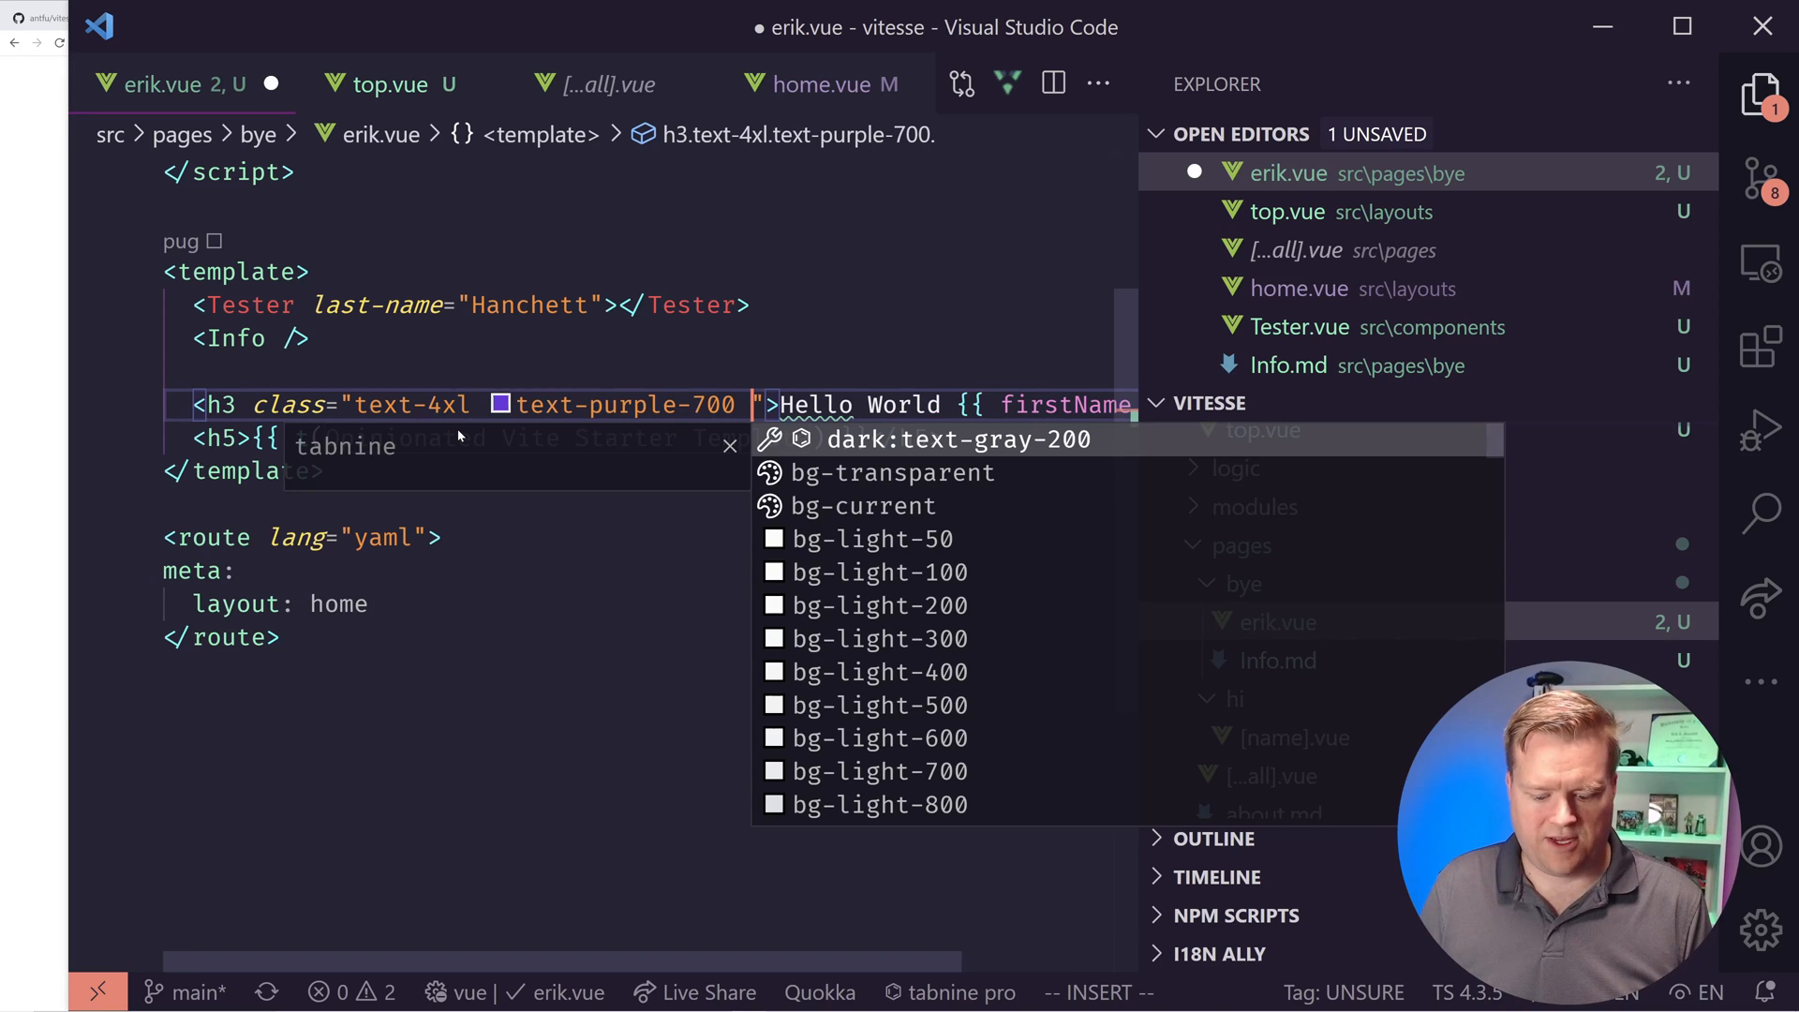
{"action": "type", "text": "rou"}
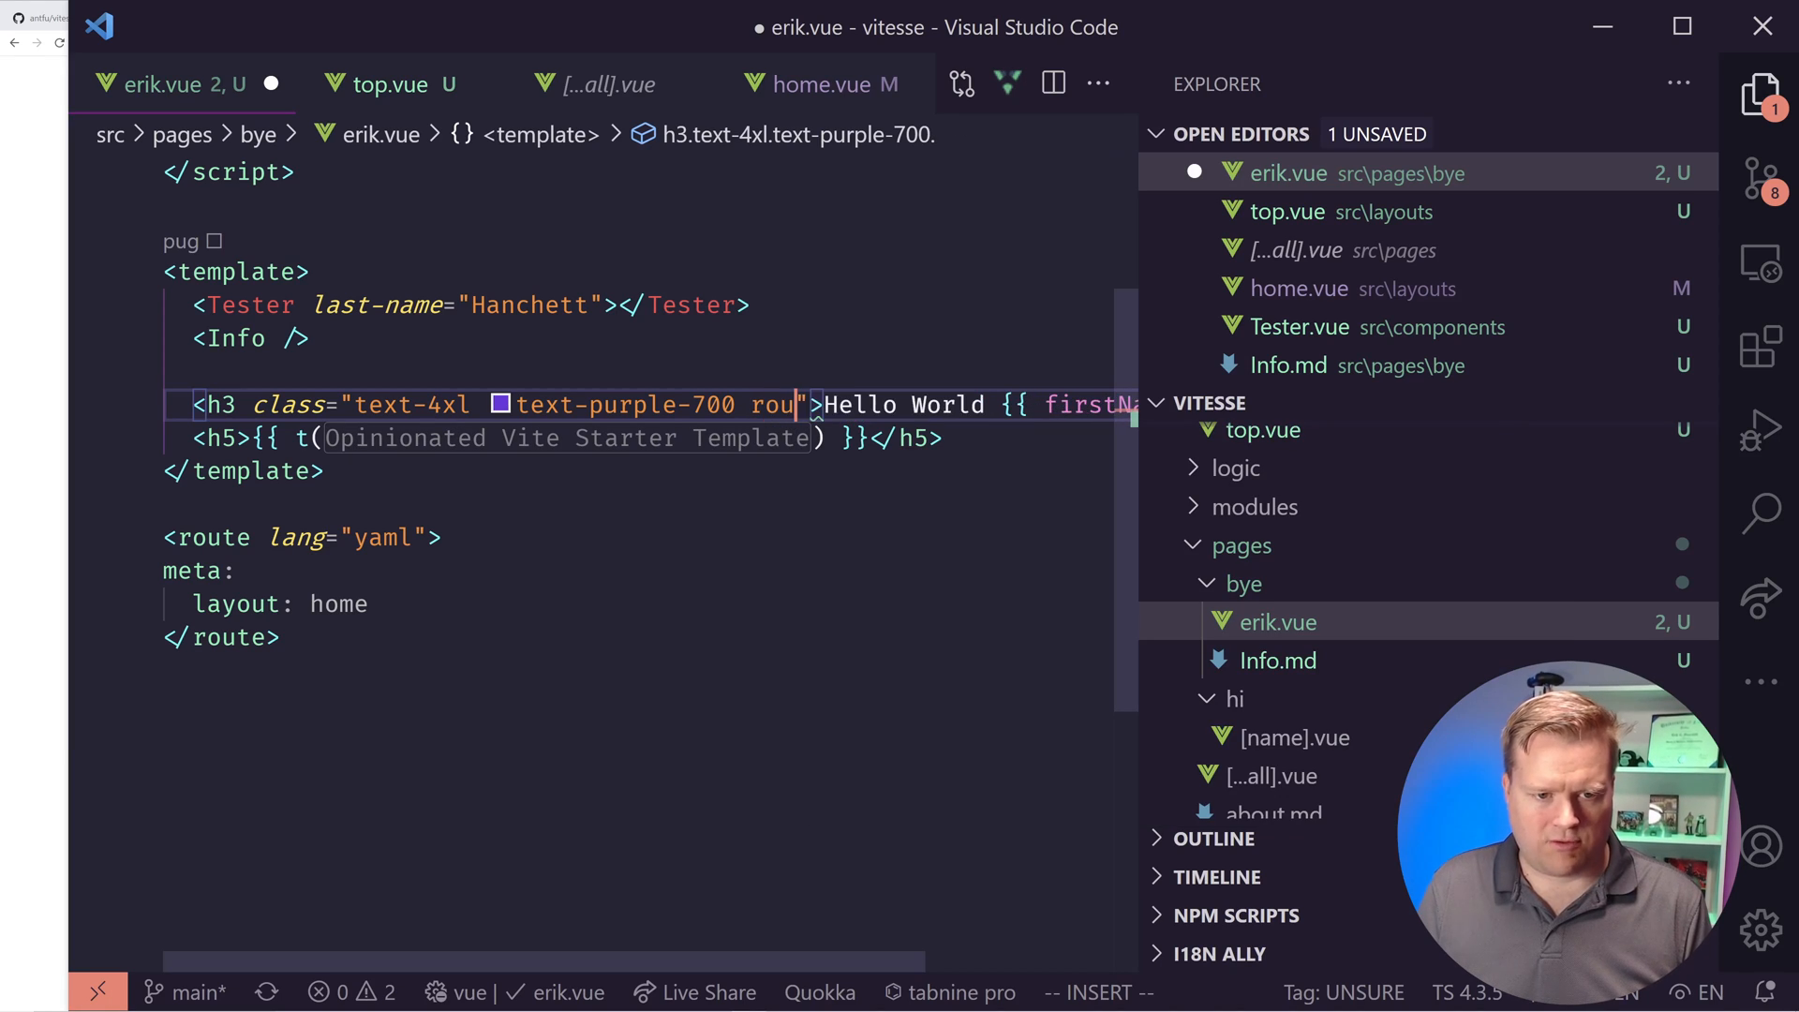